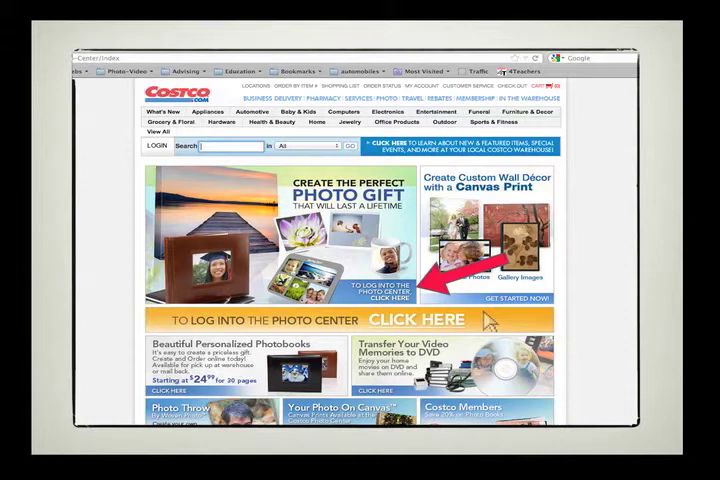
Reach the Photo Center login page via the 'click here' banner on Costco.com
click(424, 320)
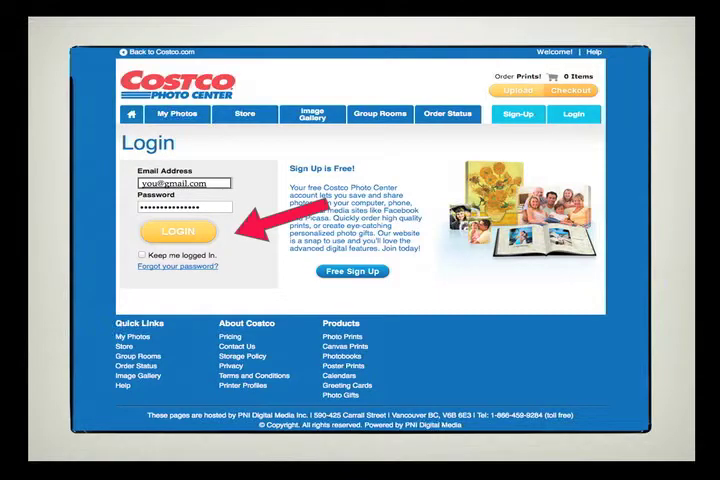
Log in with the filled-in email and password to reach the copyright statement
click(178, 232)
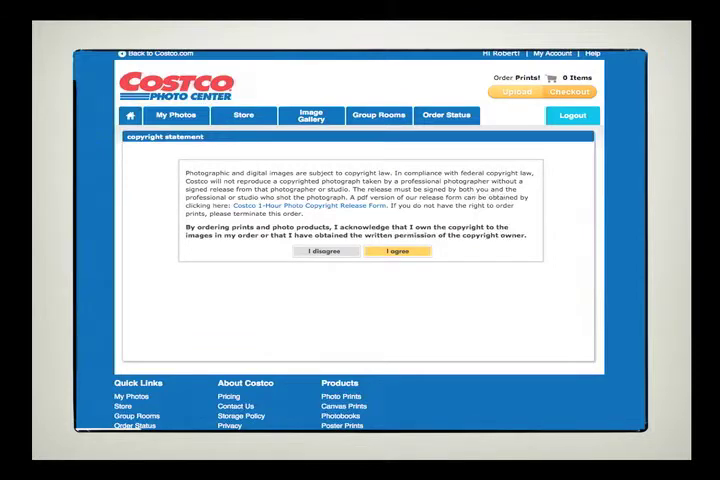
Agree to the copyright statement so the new-album form appears
click(396, 252)
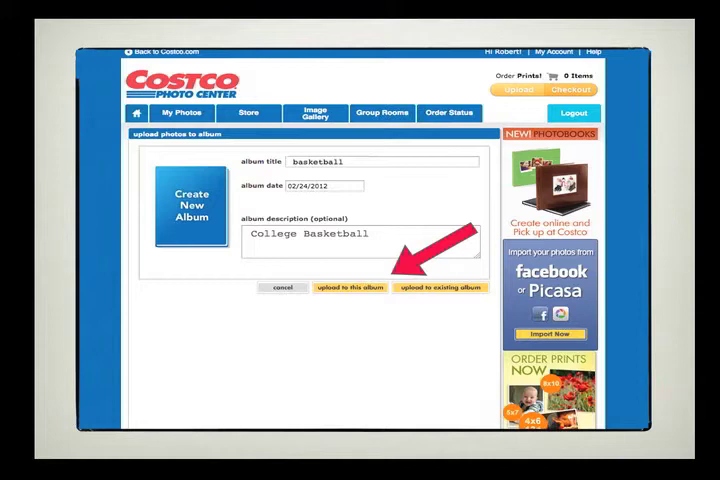
Create the basketball album and bring up the photo picker on the Pictures folder
click(346, 288)
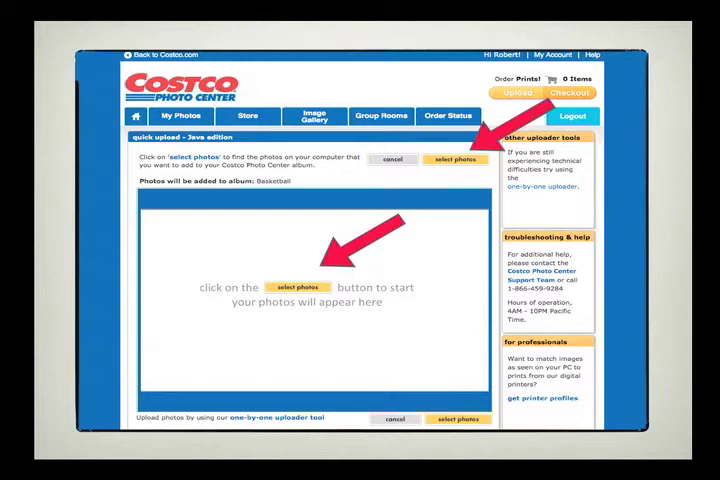
click(454, 160)
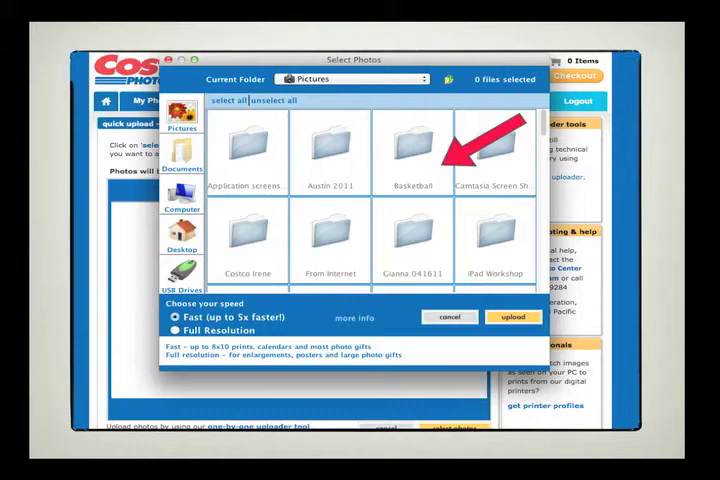
double_click(412, 150)
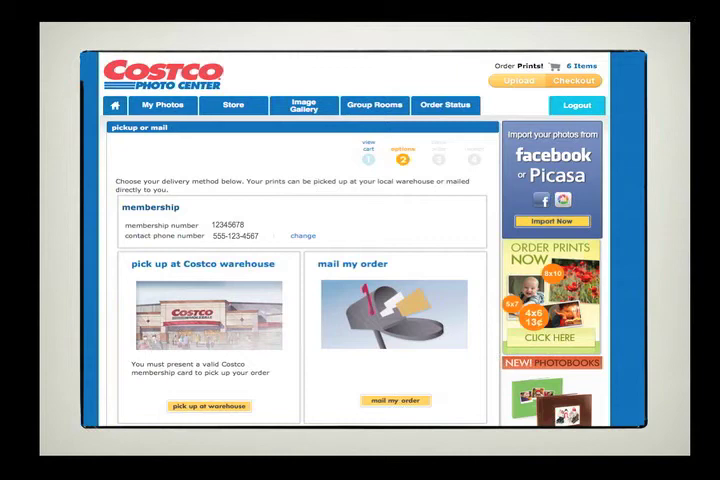
Choose warehouse pickup at the Edison, New Jersey Costco and continue to order review
click(208, 404)
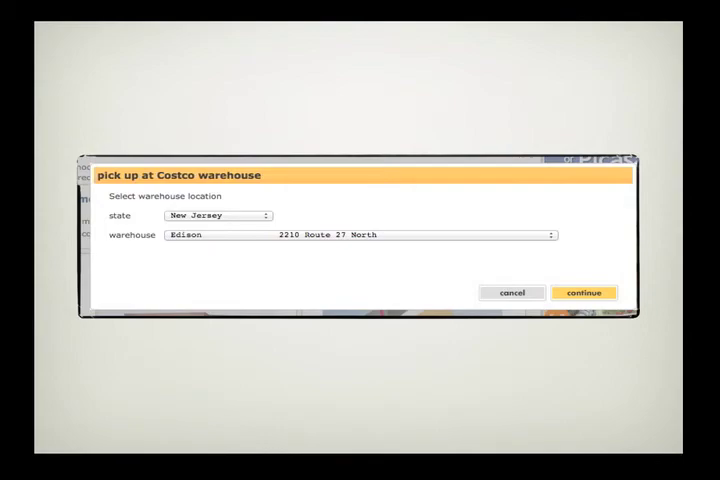
click(584, 292)
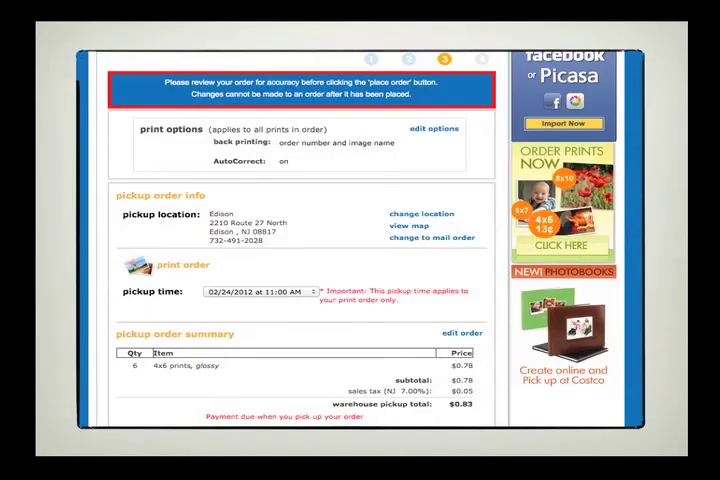